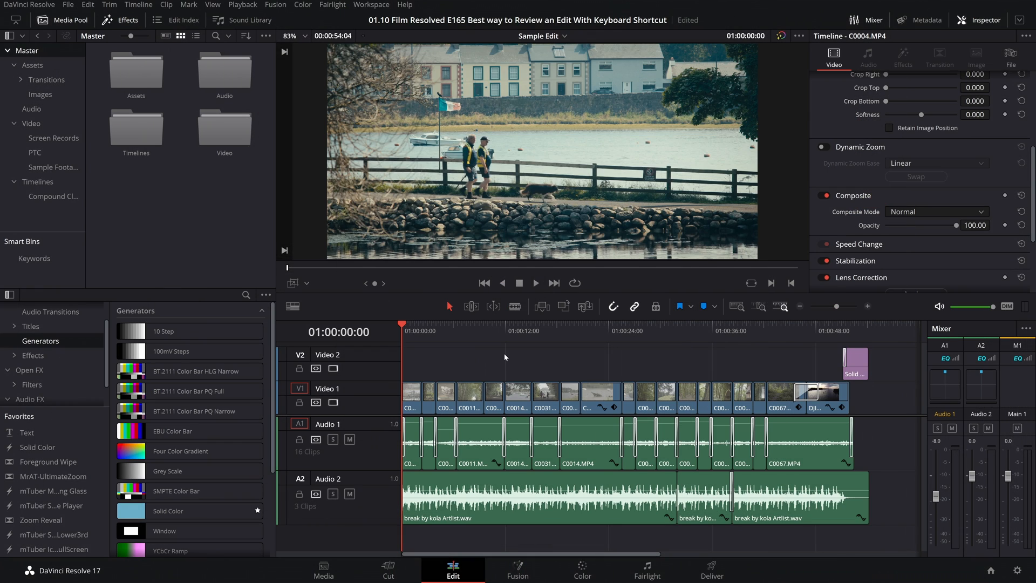
Move the playhead past 01:00:08:13 to 01:00:10:15, just after the cut into C0010.
{"action": "left_click", "coordinate": [535, 283]}
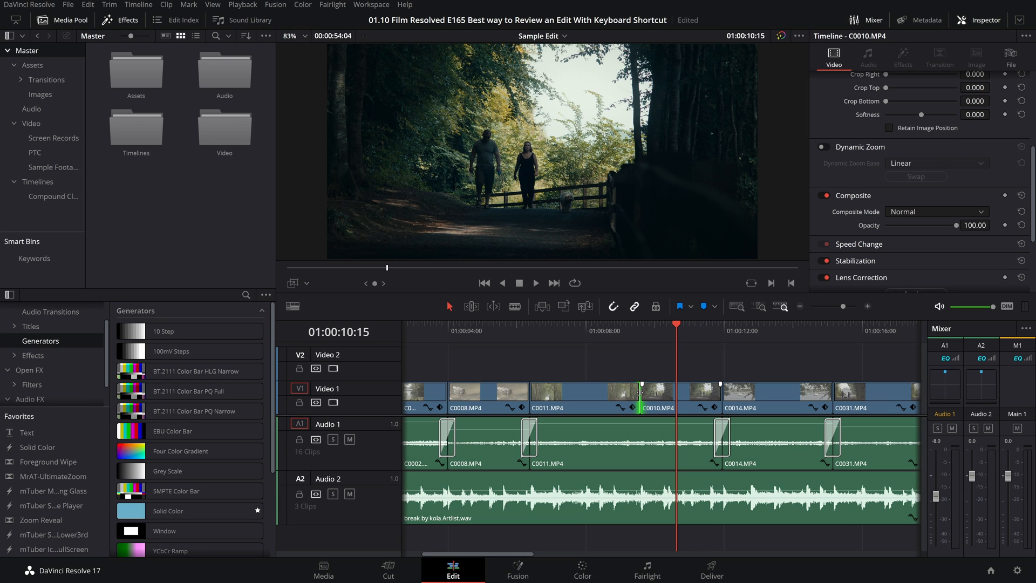
{"action": "left_click", "coordinate": [605, 330]}
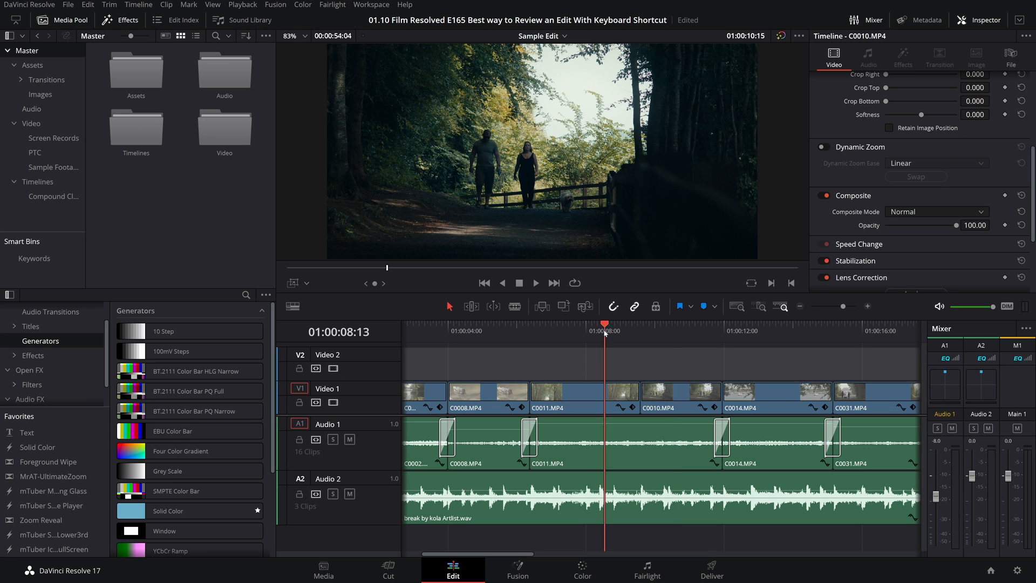
{"action": "left_click", "coordinate": [535, 283]}
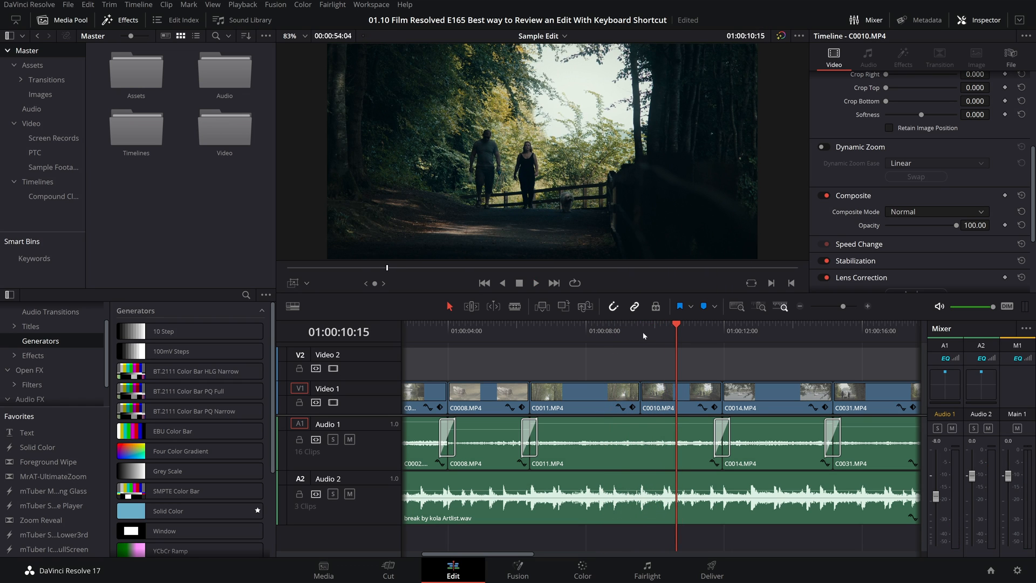
Park the playhead at 01:00:09:14, on the C0011–C0010 edit point.
{"action": "left_click", "coordinate": [535, 283]}
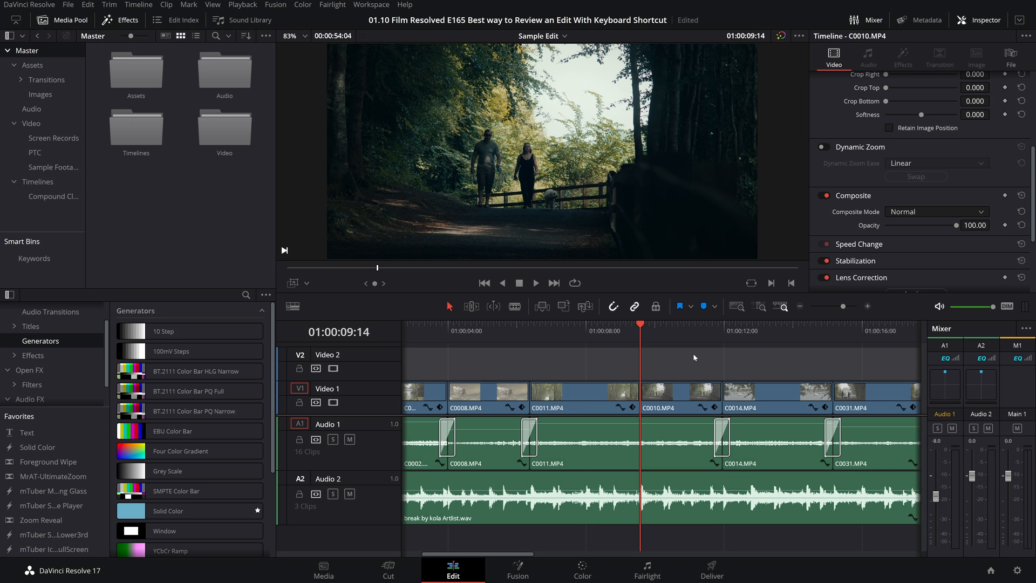
{"action": "left_click", "coordinate": [535, 283]}
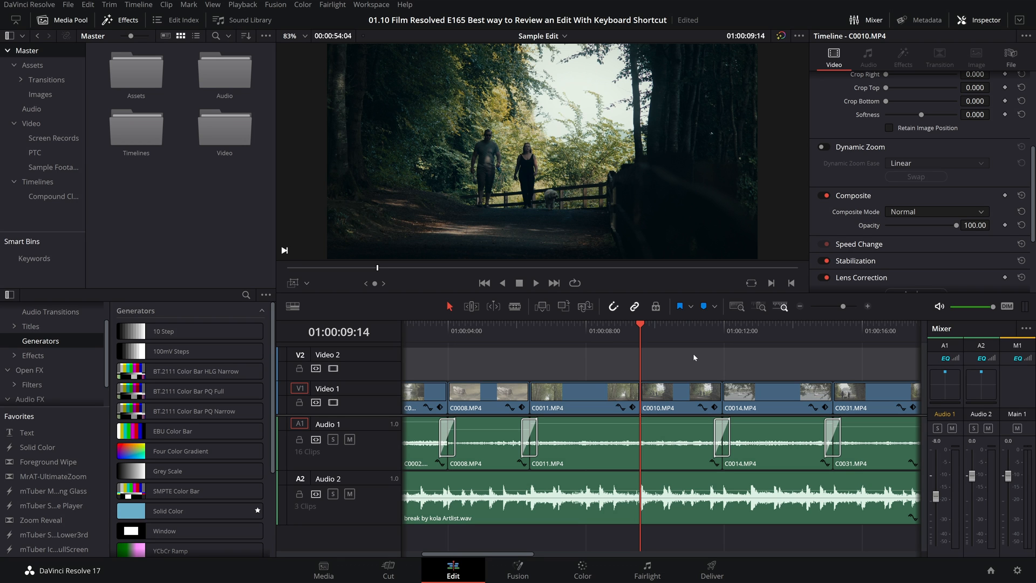
Enable the red Loop button in the viewer transport controls.
{"action": "left_click", "coordinate": [574, 282]}
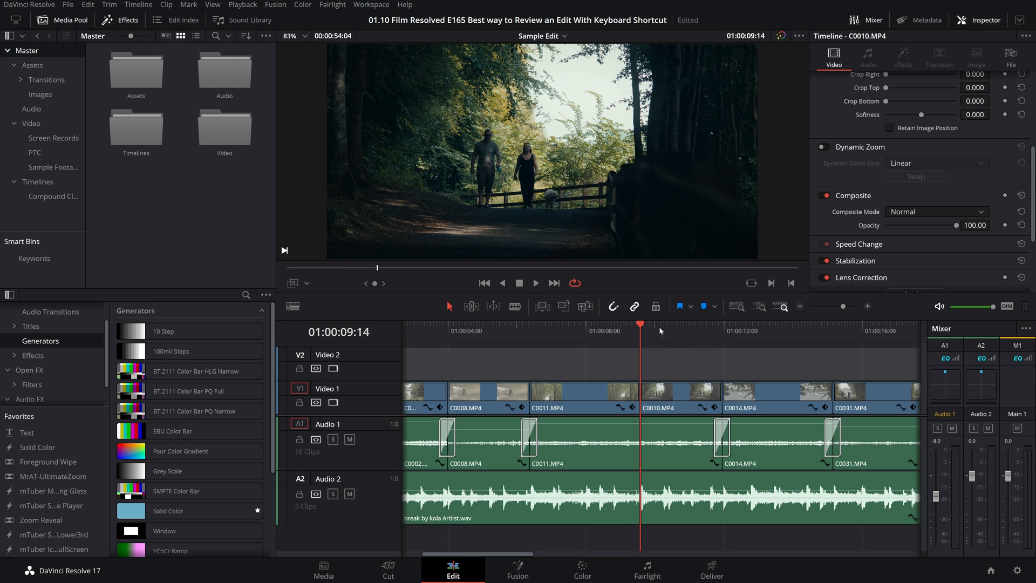
{"action": "left_click", "coordinate": [535, 283]}
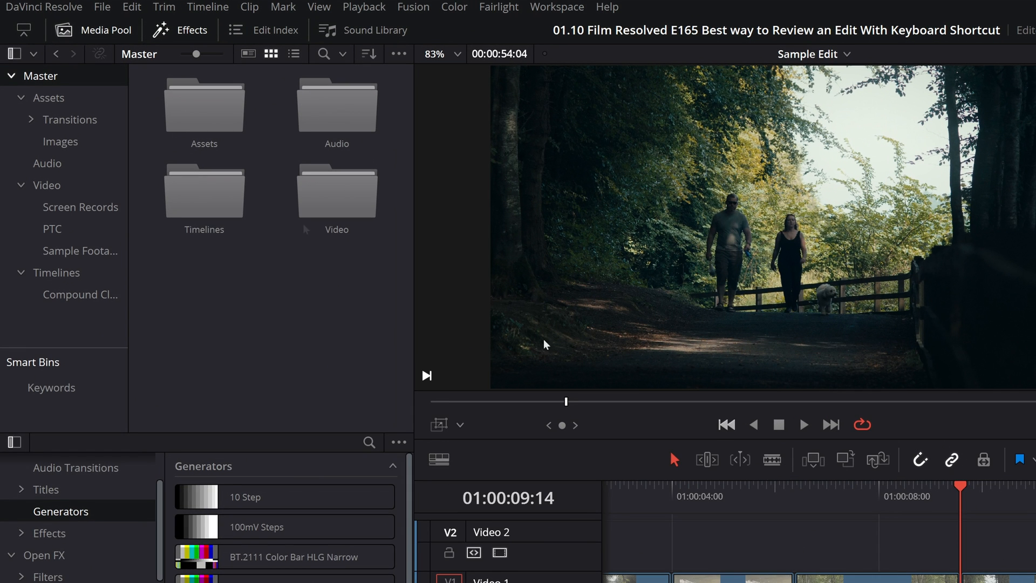
Open Preferences from the DaVinci Resolve menu and show the User Editing settings.
{"action": "left_click", "coordinate": [44, 7]}
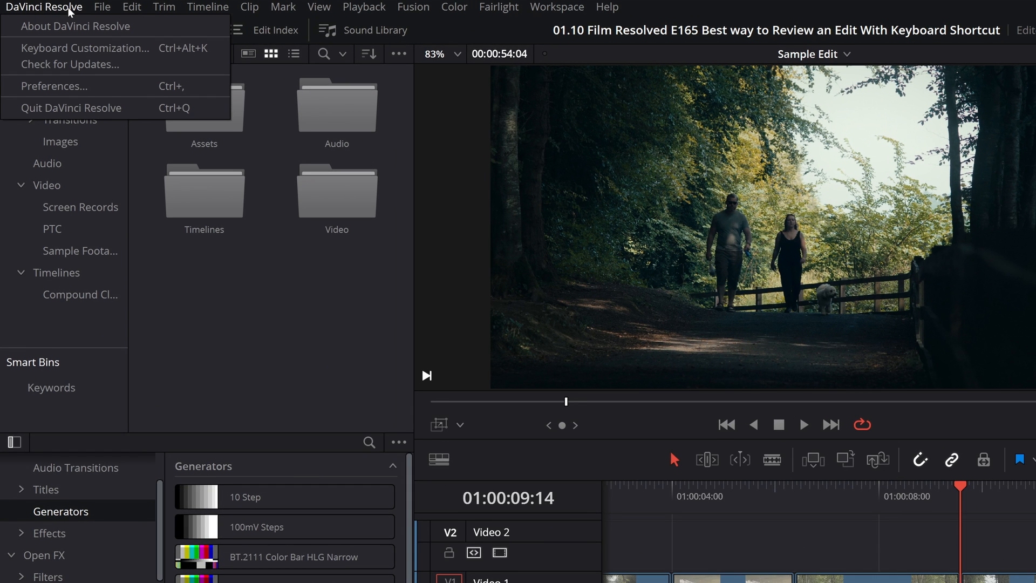
{"action": "left_click", "coordinate": [53, 86]}
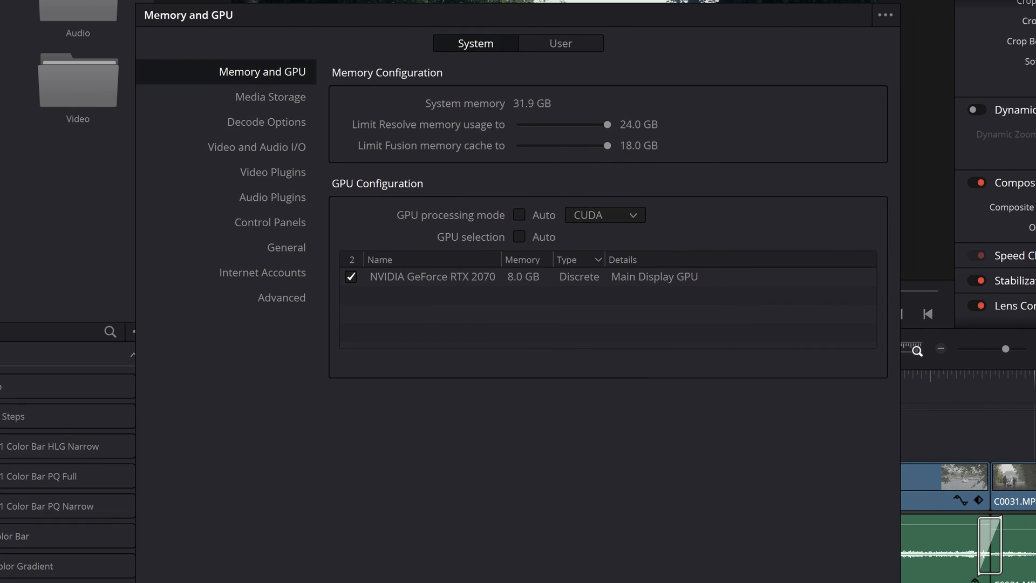
{"action": "left_click", "coordinate": [559, 43]}
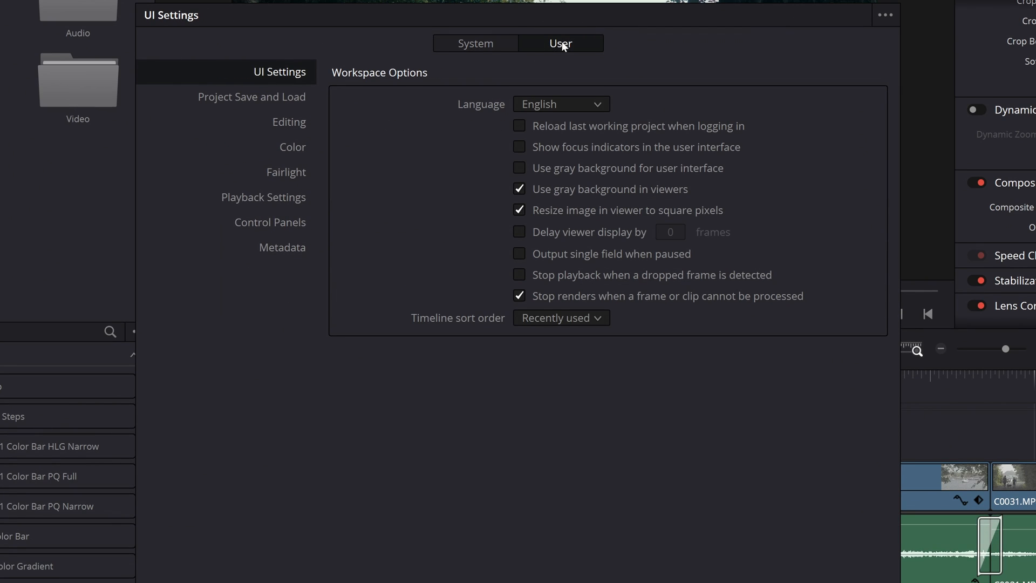
{"action": "left_click", "coordinate": [289, 121]}
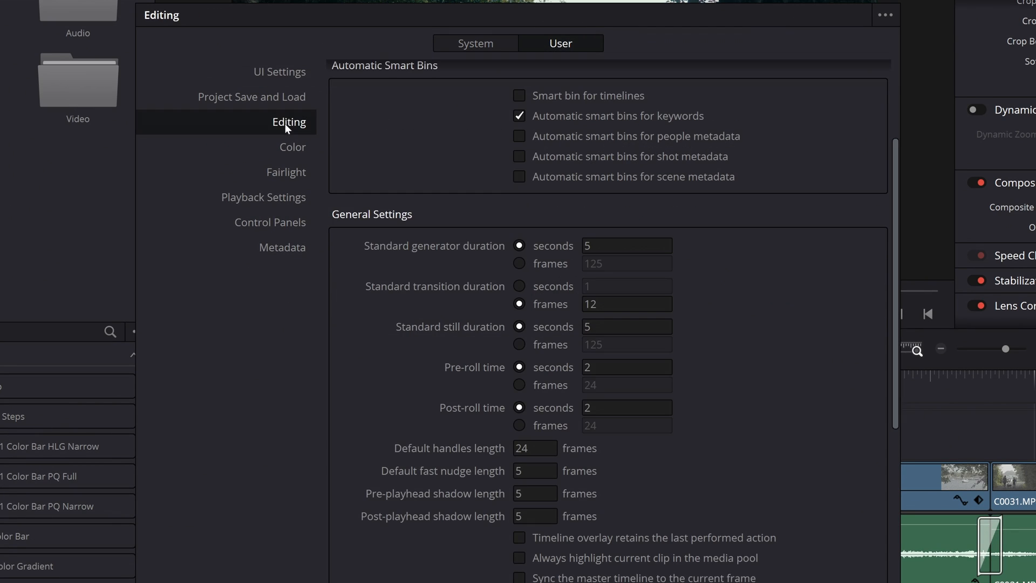
{"action": "scroll", "scroll_direction": "down", "scroll_amount": 3}
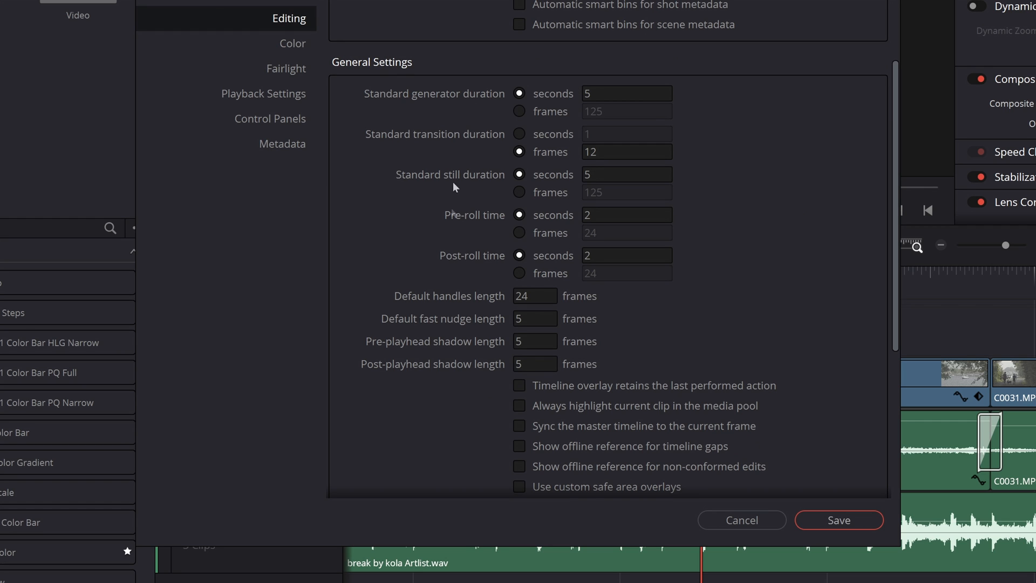
{"action": "mouse_move", "coordinate": [447, 223]}
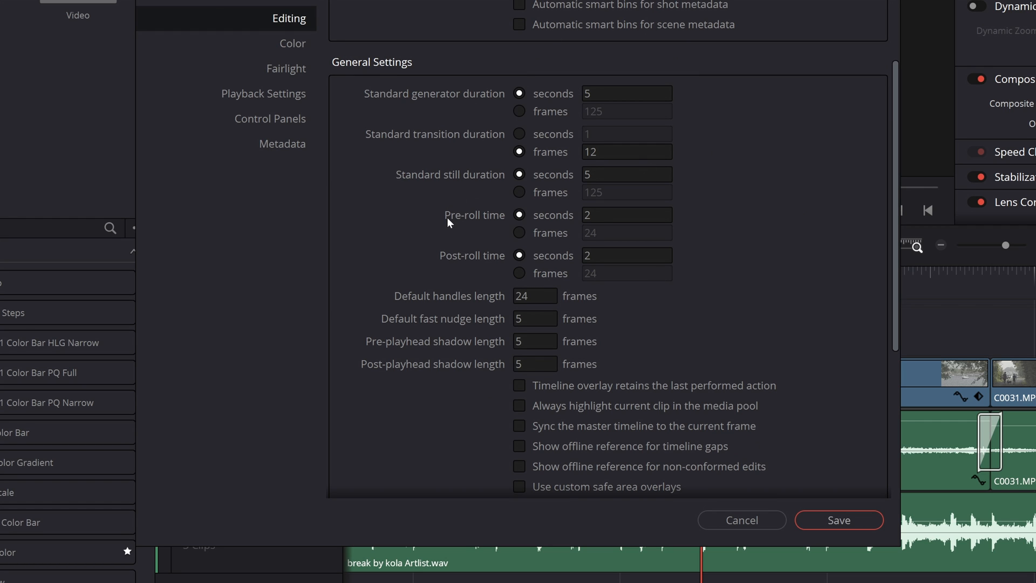
{"action": "mouse_move", "coordinate": [428, 263]}
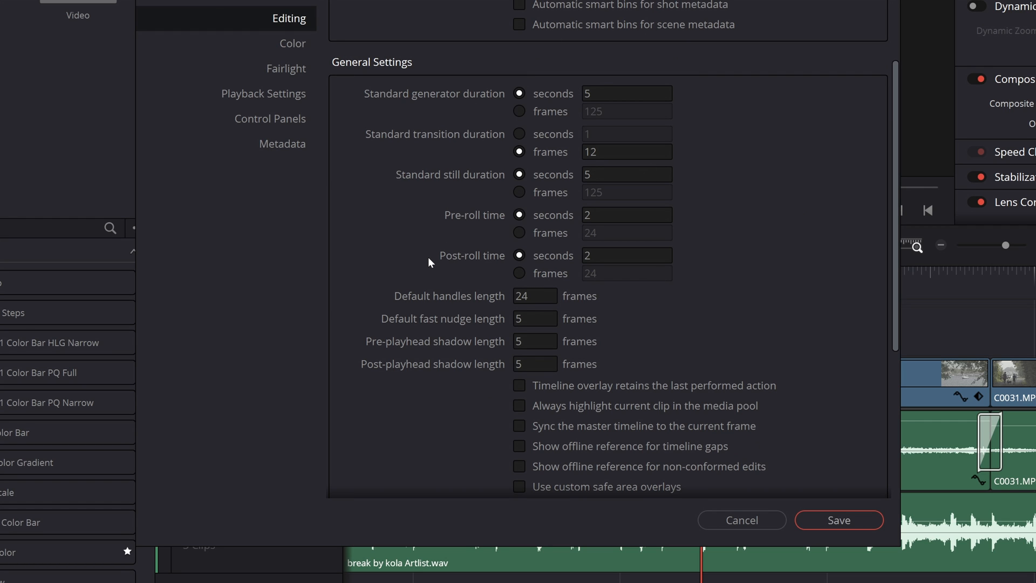
{"action": "mouse_move", "coordinate": [498, 258]}
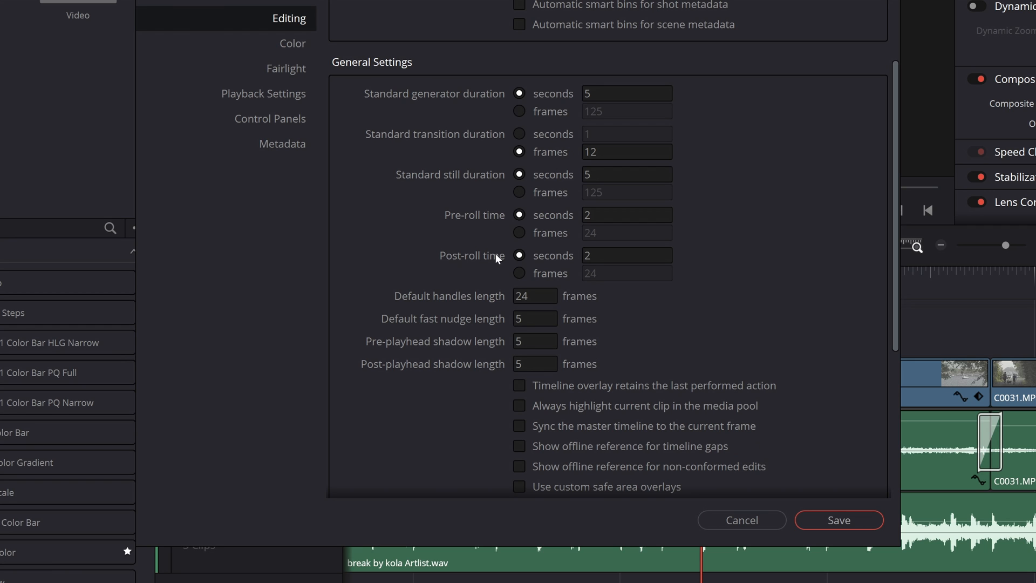
Switch pre-roll and post-roll to frames, enter 12, save, and play the loop.
{"action": "left_click", "coordinate": [519, 232]}
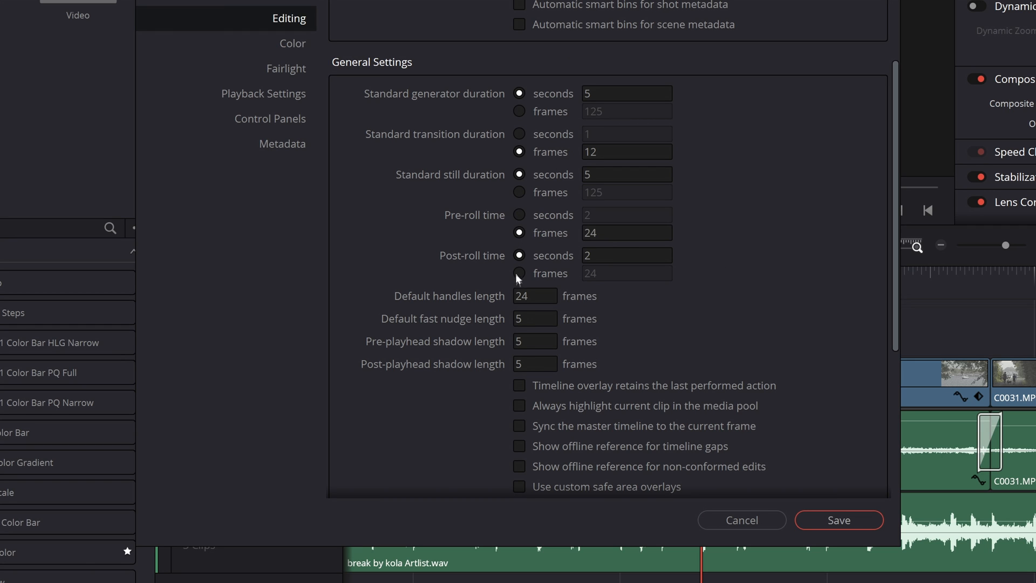
{"action": "left_click", "coordinate": [626, 232]}
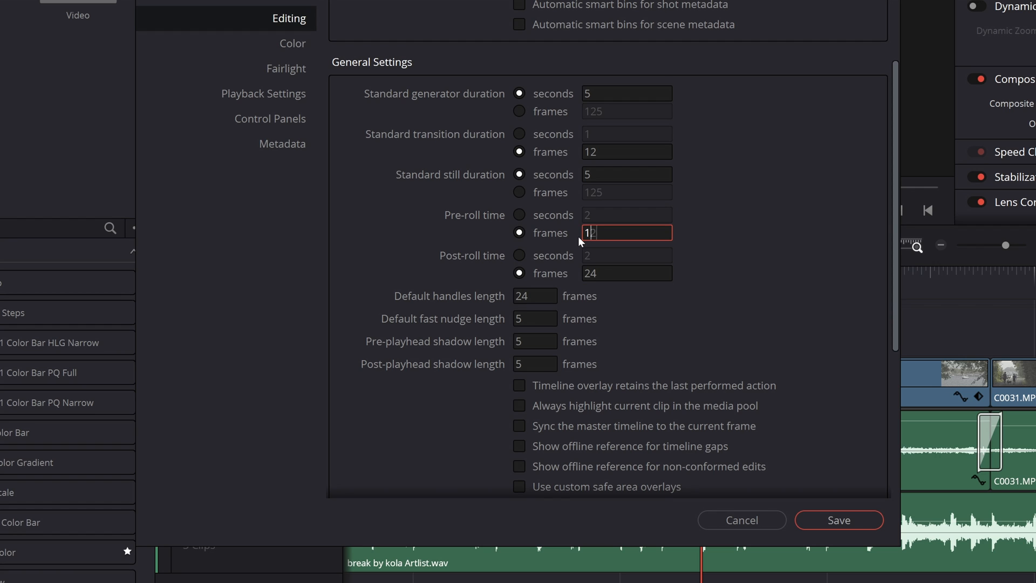
{"action": "left_click", "coordinate": [626, 273]}
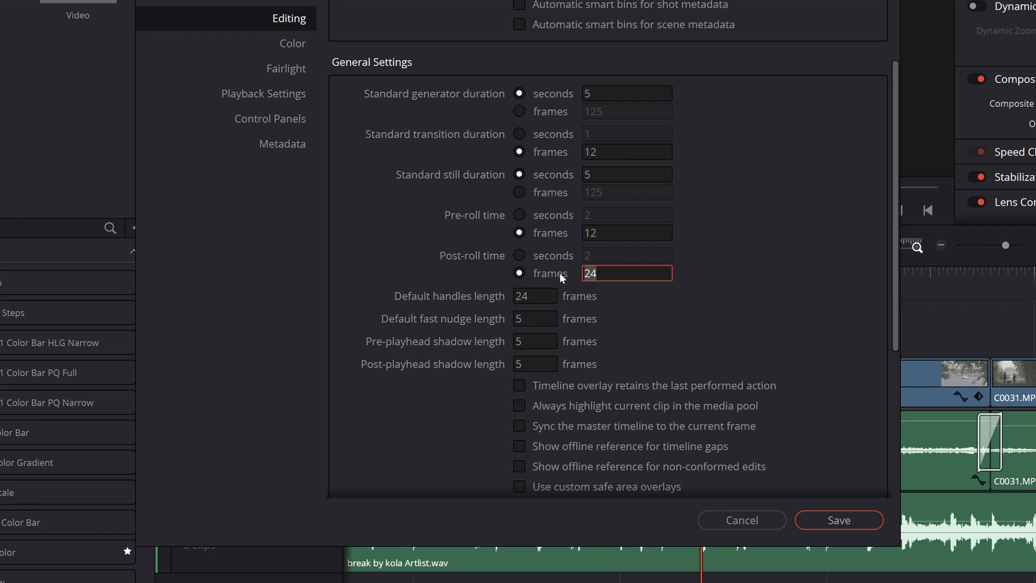
{"action": "type", "text": "12"}
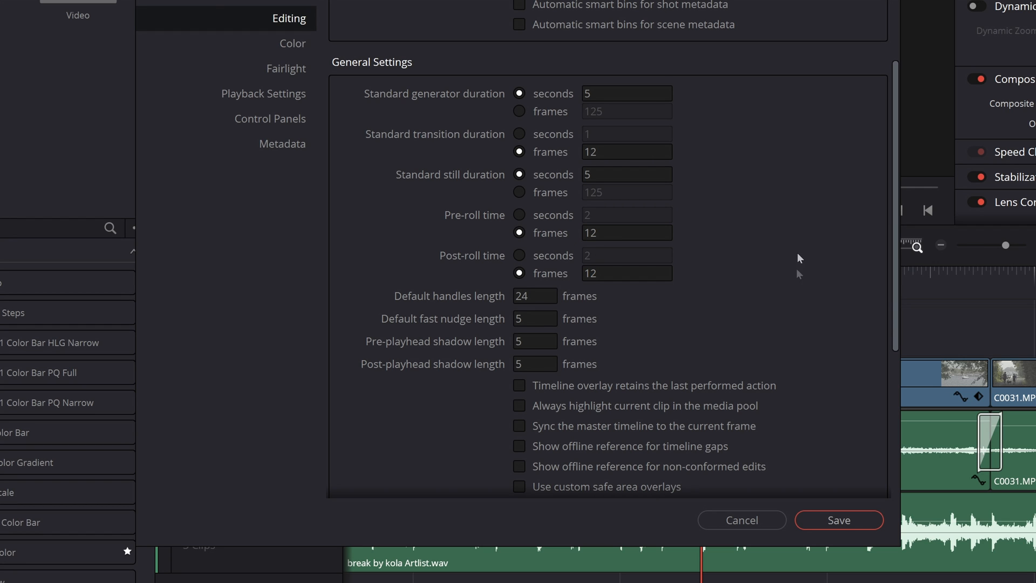
{"action": "left_click", "coordinate": [838, 520]}
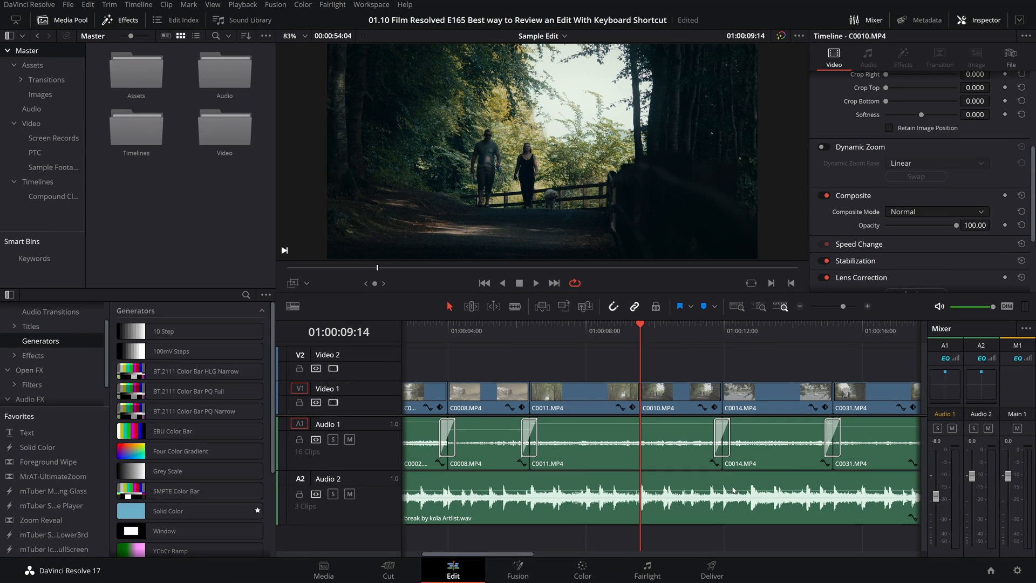
{"action": "left_click", "coordinate": [535, 283]}
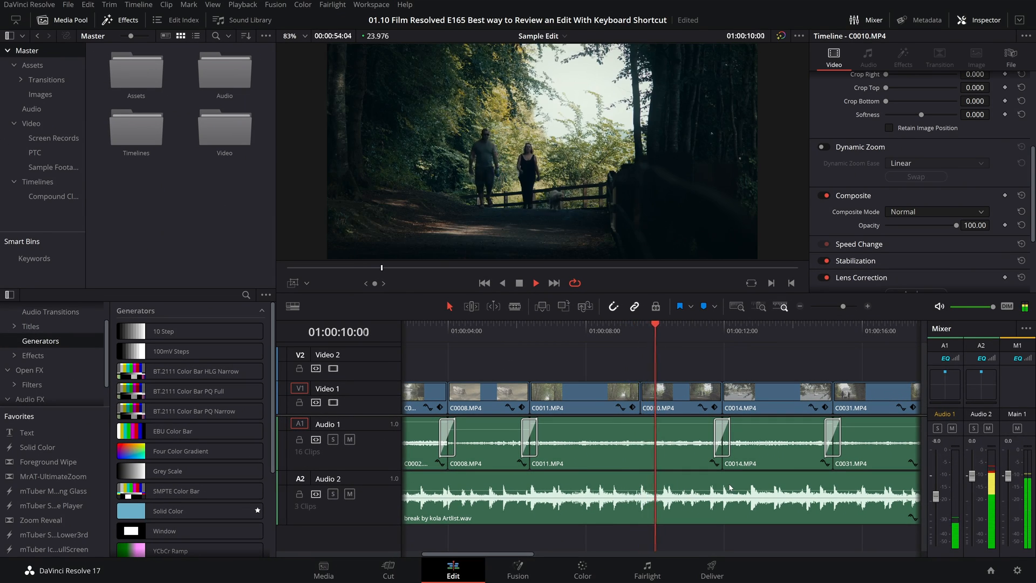